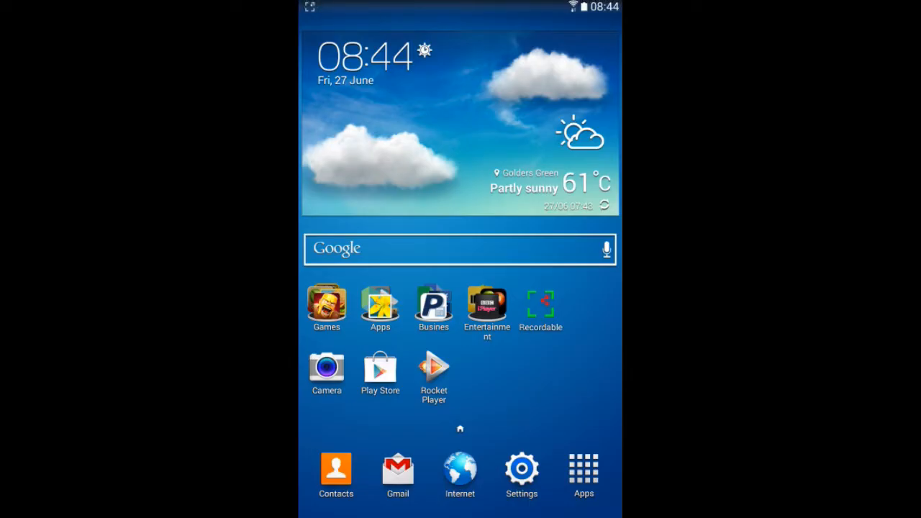
- Launch the device Settings app from the tablet's home screen
click(397, 473)
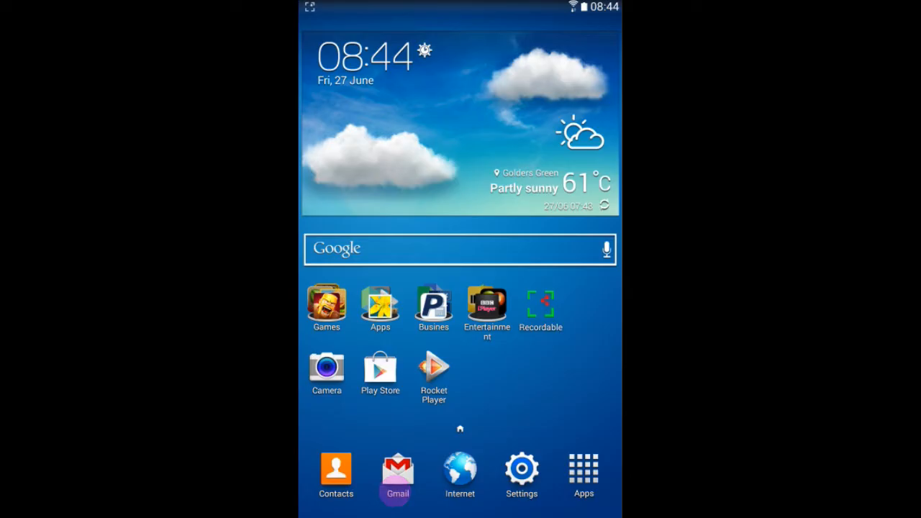
click(397, 471)
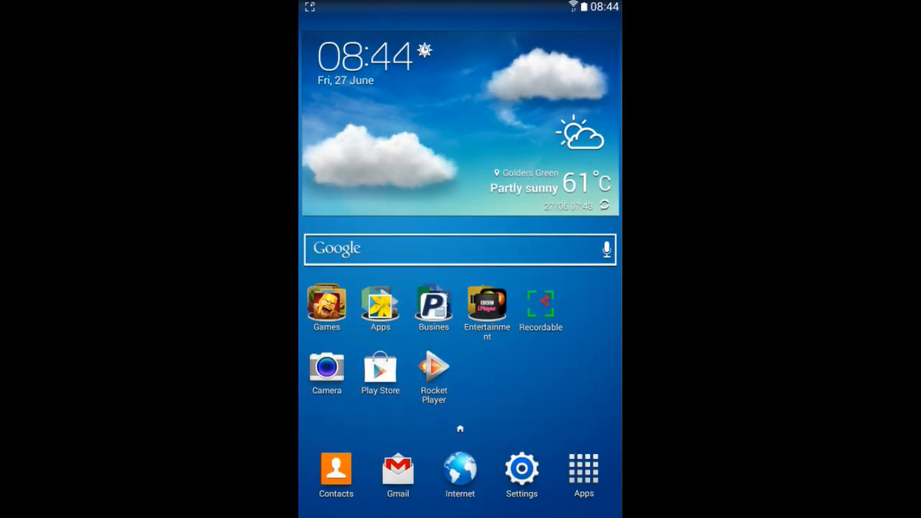
click(521, 470)
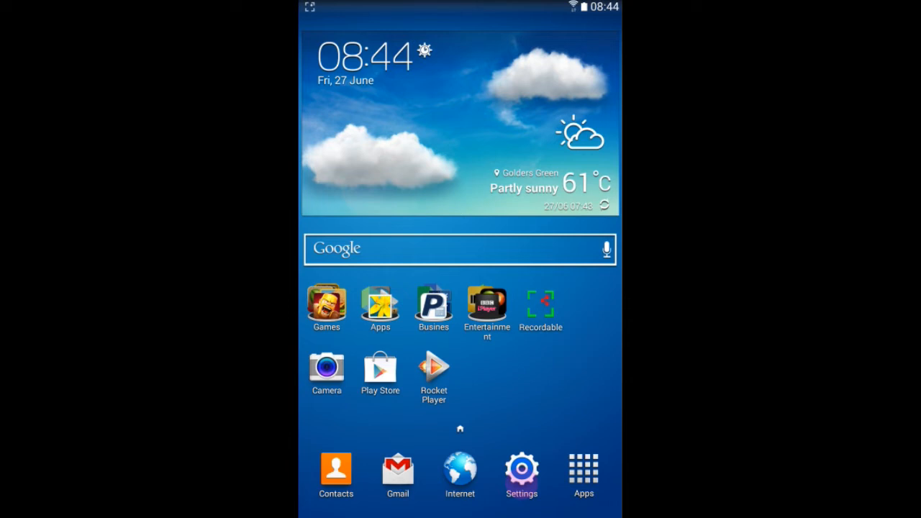
click(522, 468)
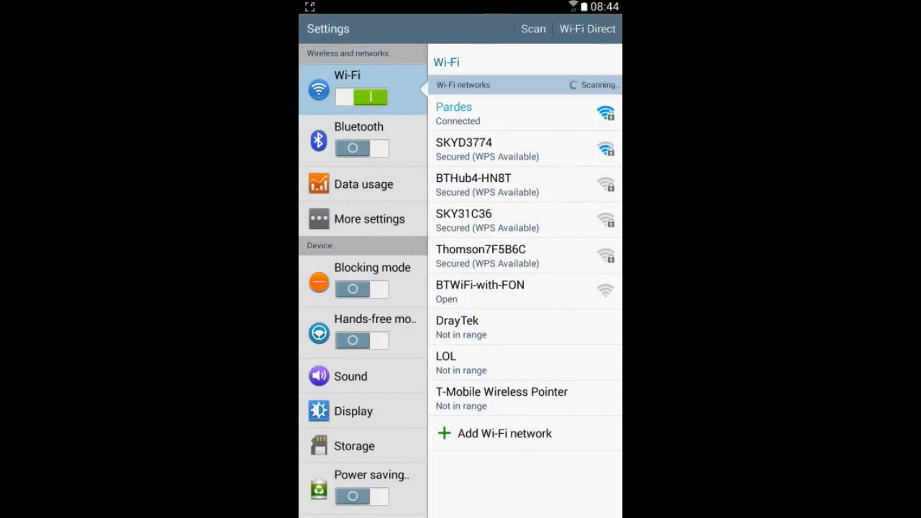
- Scroll the Settings list to Accounts and open the Google accounts page
scroll(down, 3)
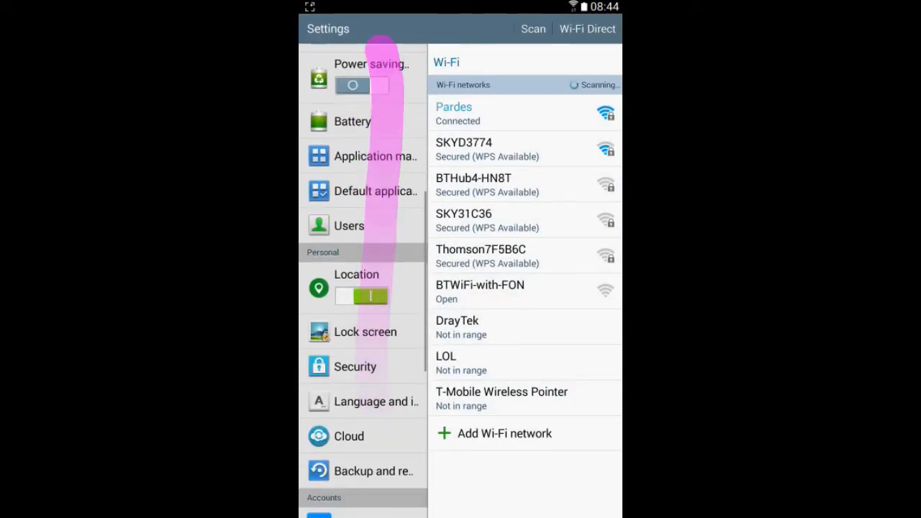
scroll(down, 3)
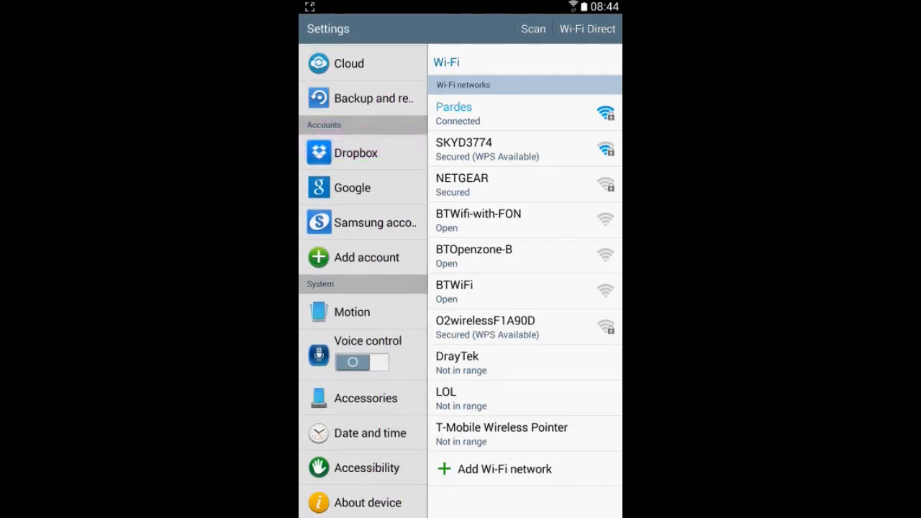
click(351, 187)
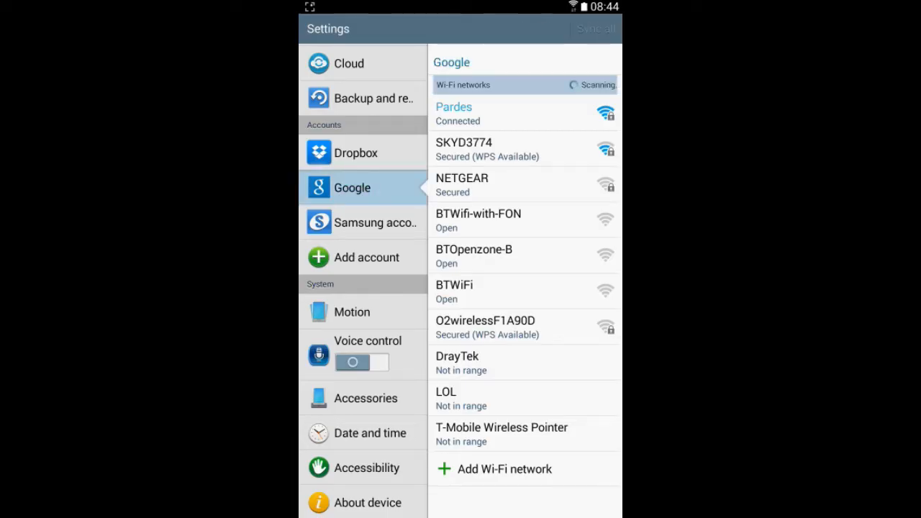
click(352, 187)
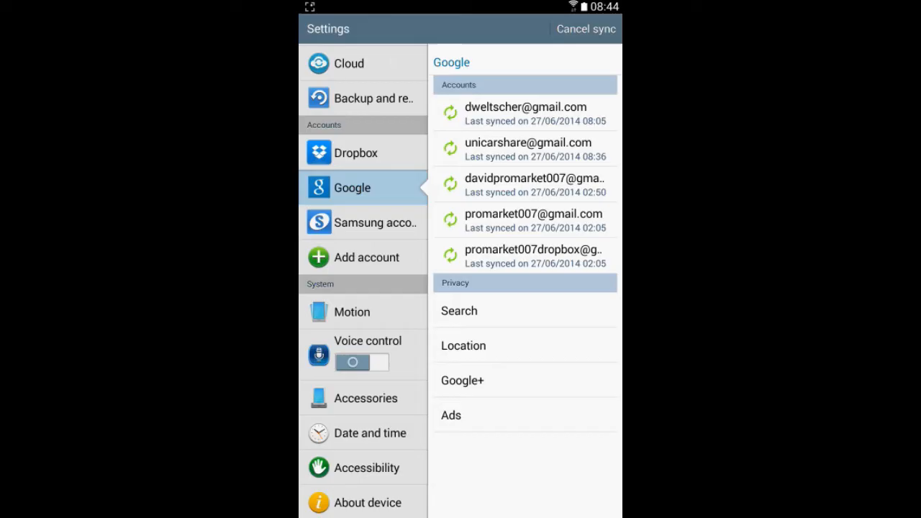
- Start adding an account and choose Google as the account type
click(367, 257)
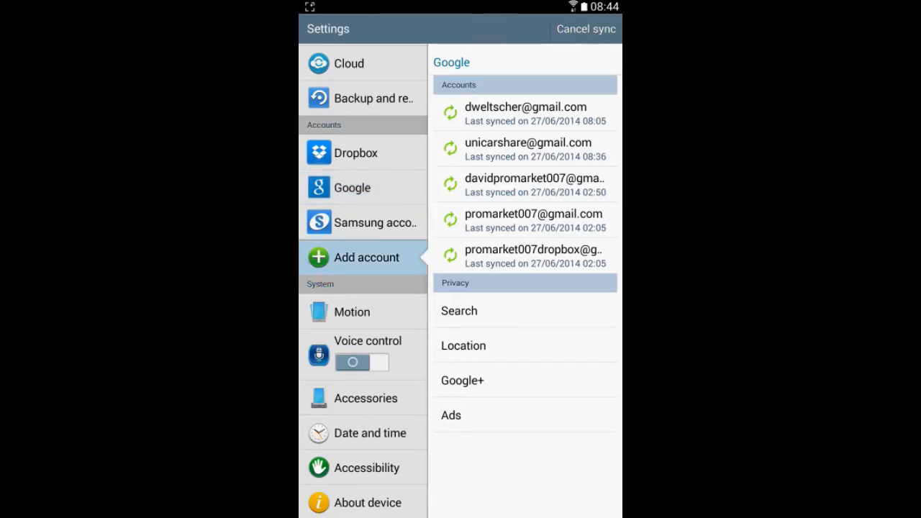
click(366, 257)
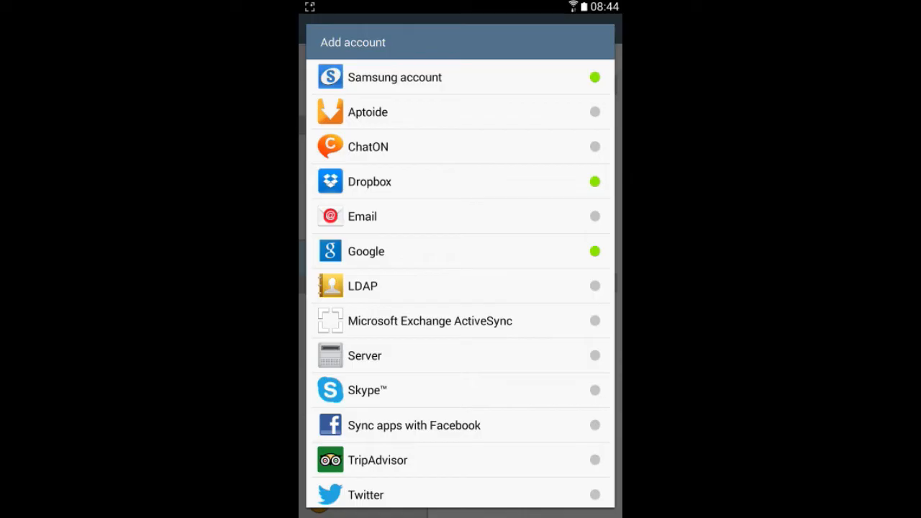
click(365, 250)
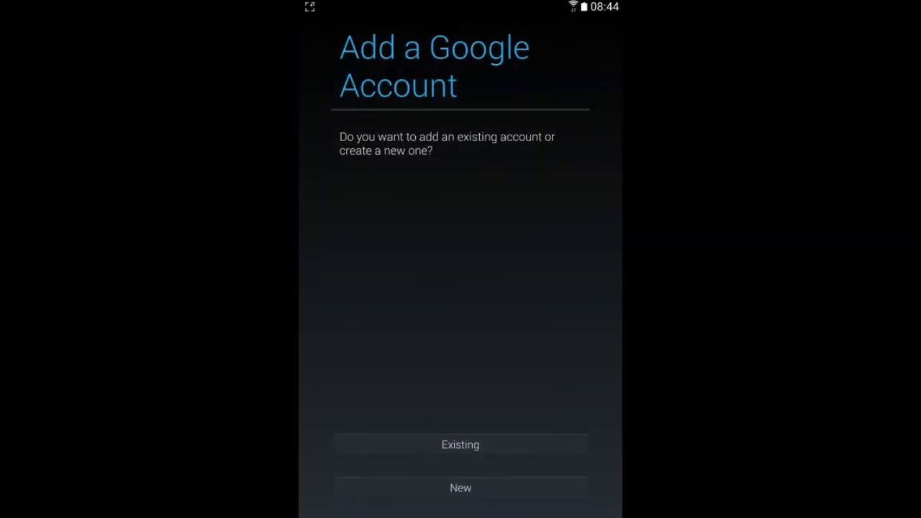
- Choose Existing Google account and focus the Email field of the sign-in form
click(460, 444)
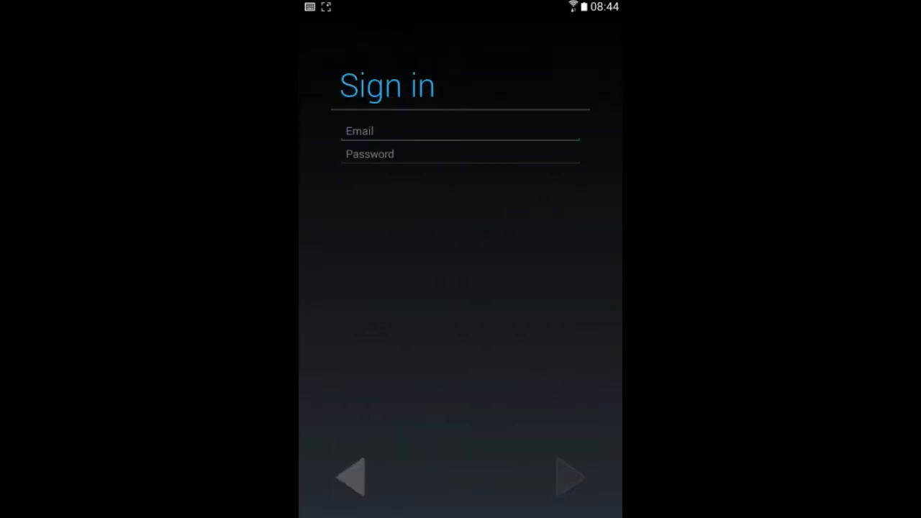
click(460, 131)
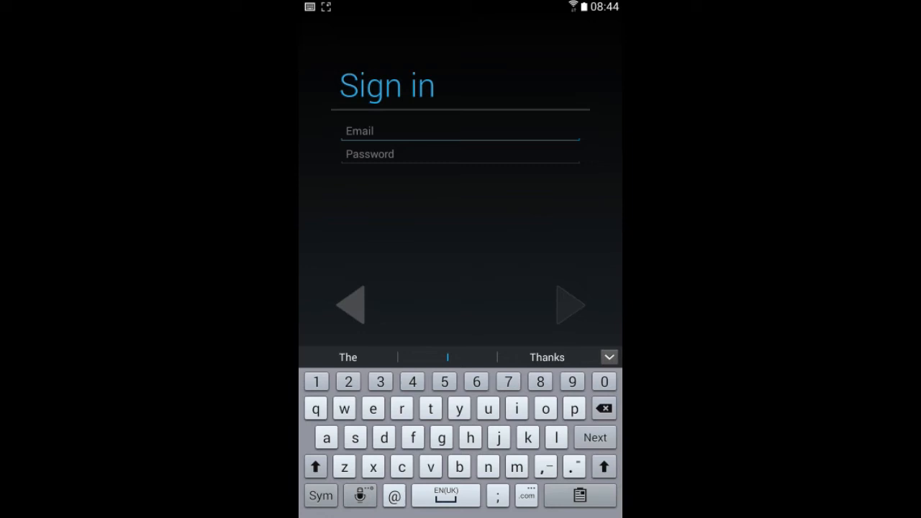
click(460, 154)
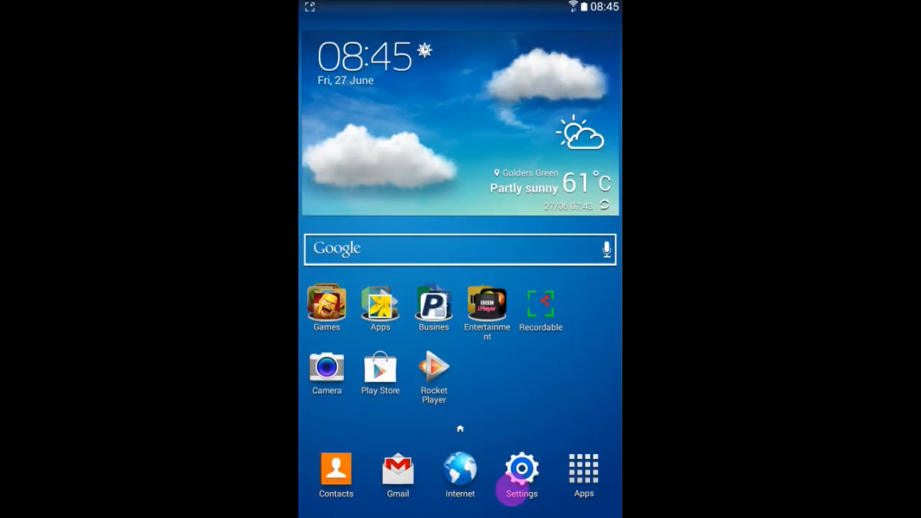
- Reopen Settings, scroll to Accounts and show the Add account type list
click(520, 468)
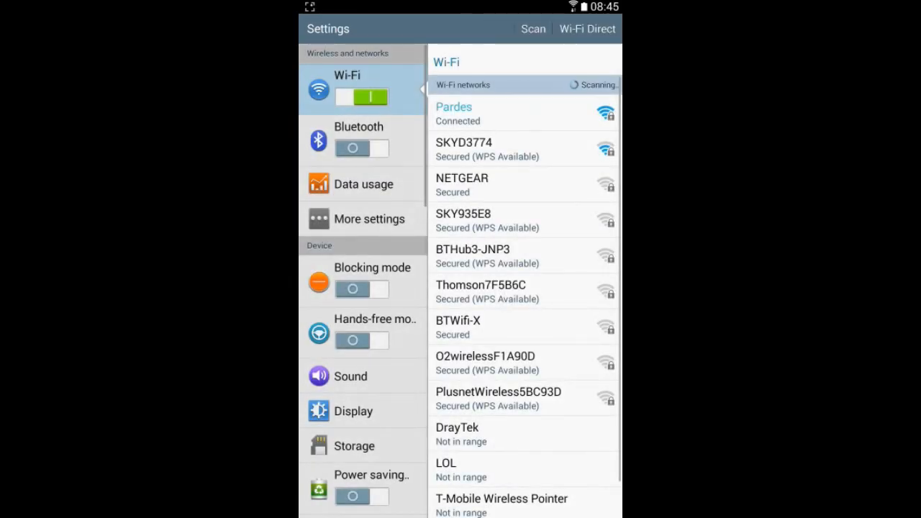
scroll(down, 3)
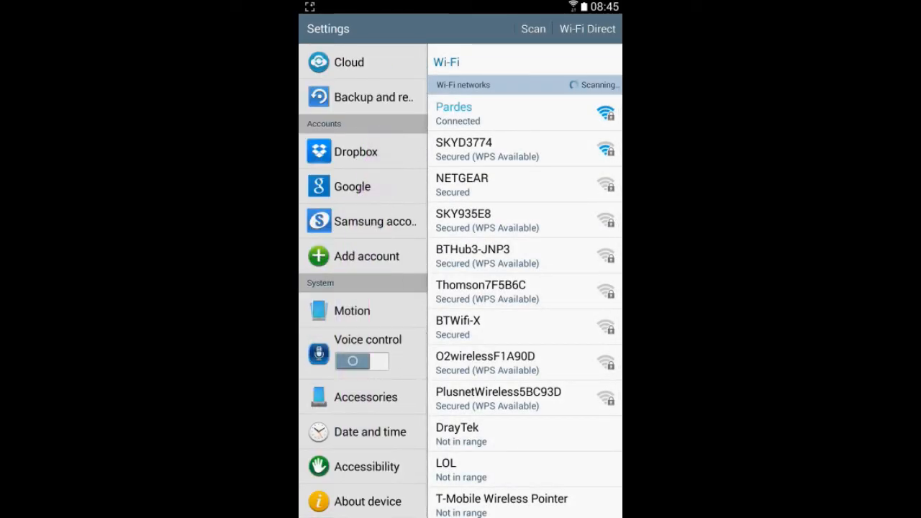
click(365, 256)
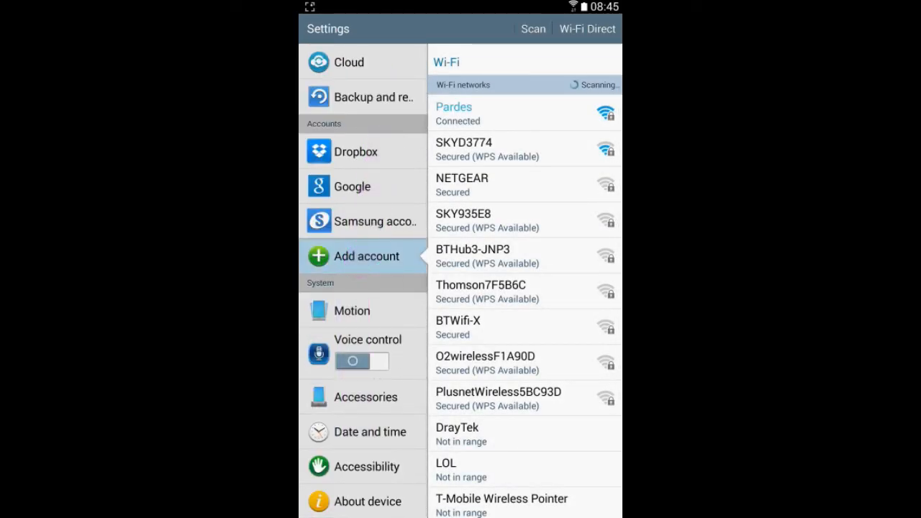
click(366, 255)
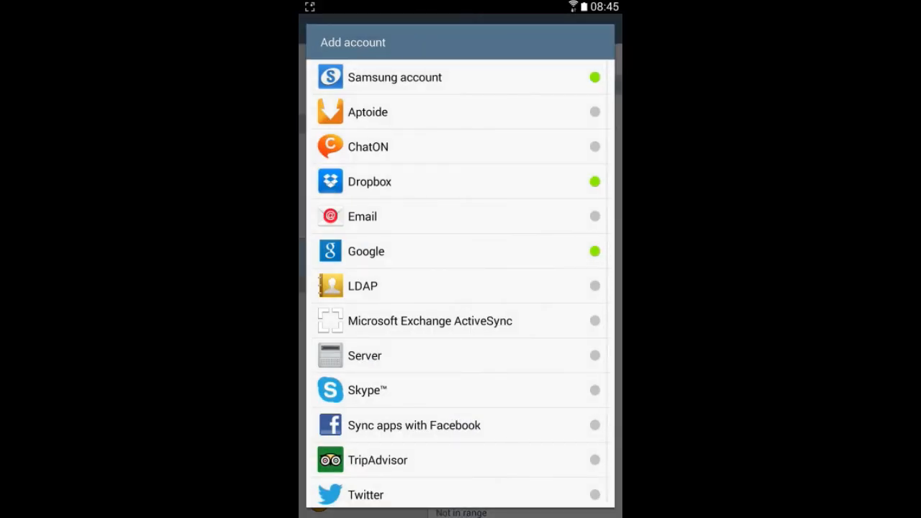